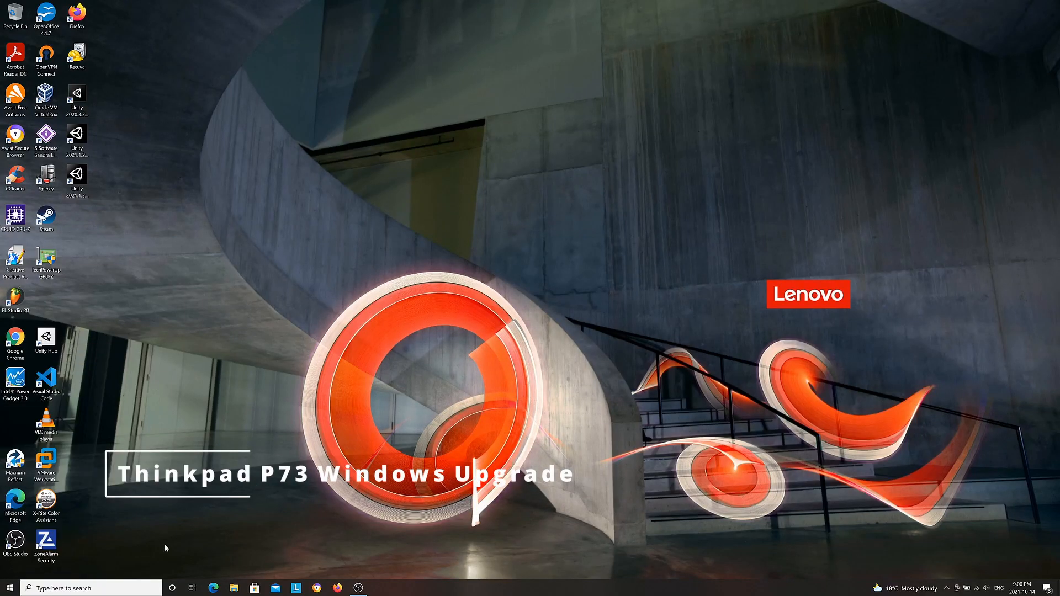
# Search 'update' from the taskbar and bring up Windows Update, which confirms Windows 11 compatibility.
pyautogui.write('update')
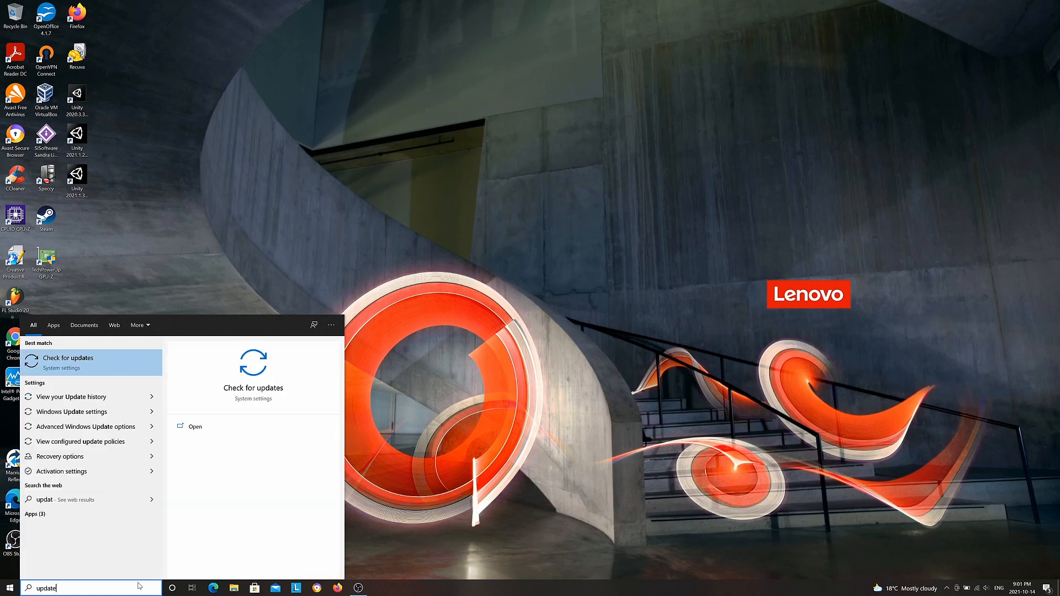
pyautogui.click(68, 362)
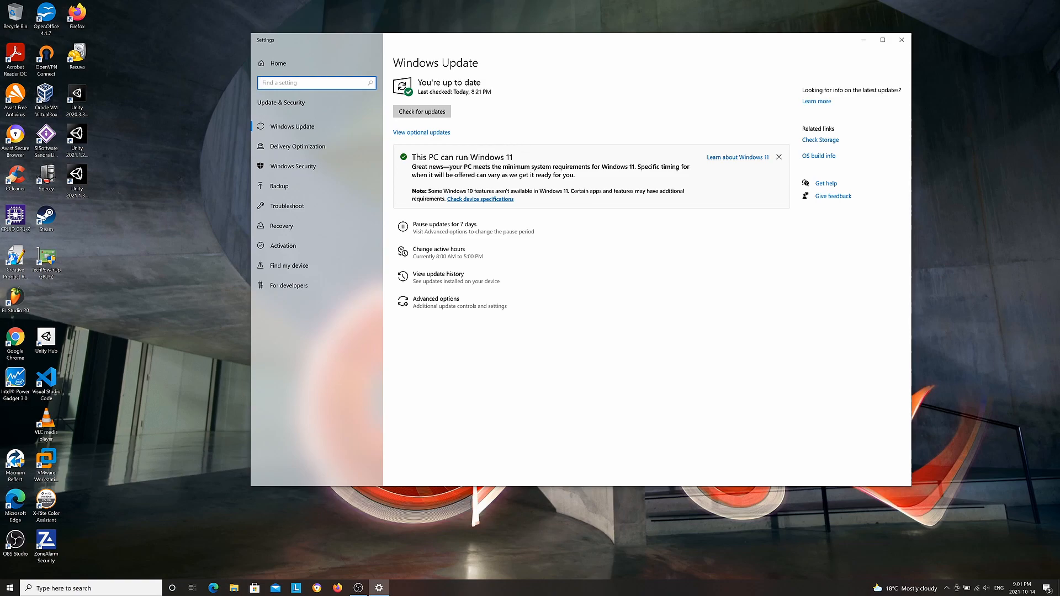
pyautogui.moveTo(900, 45)
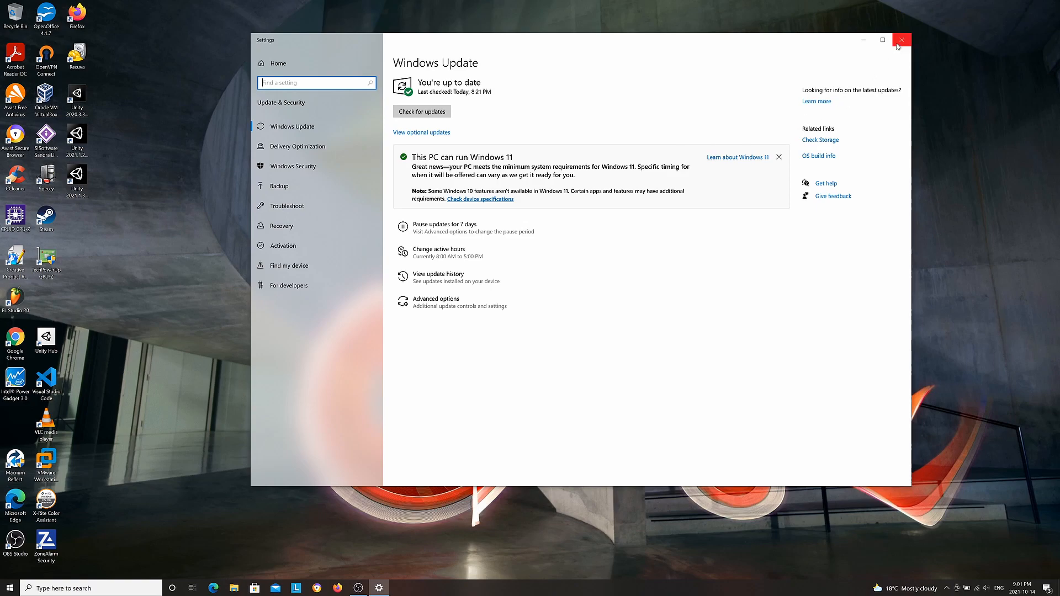
pyautogui.moveTo(902, 41)
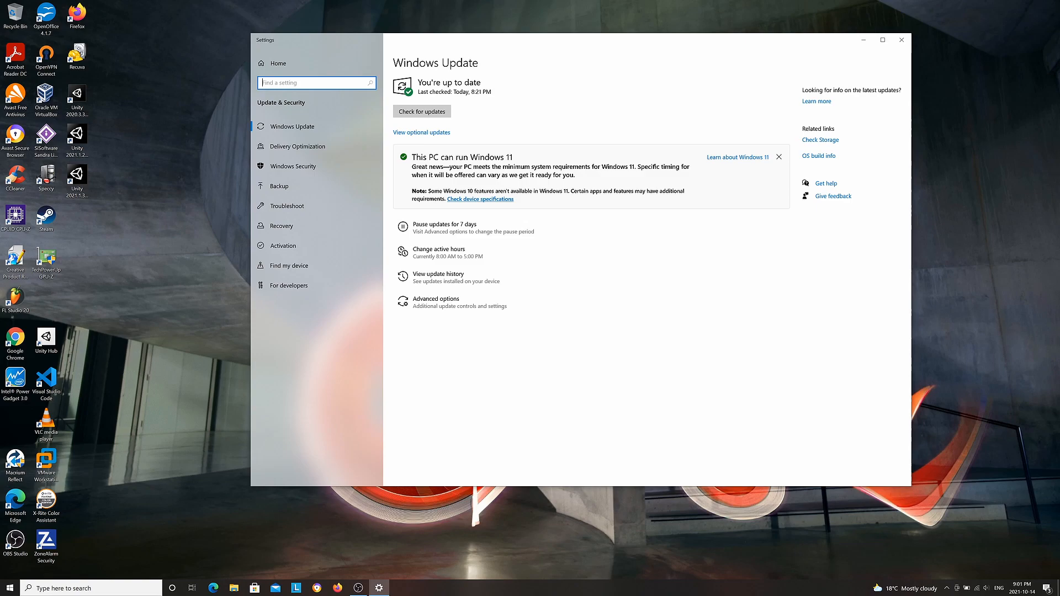
pyautogui.moveTo(901, 40)
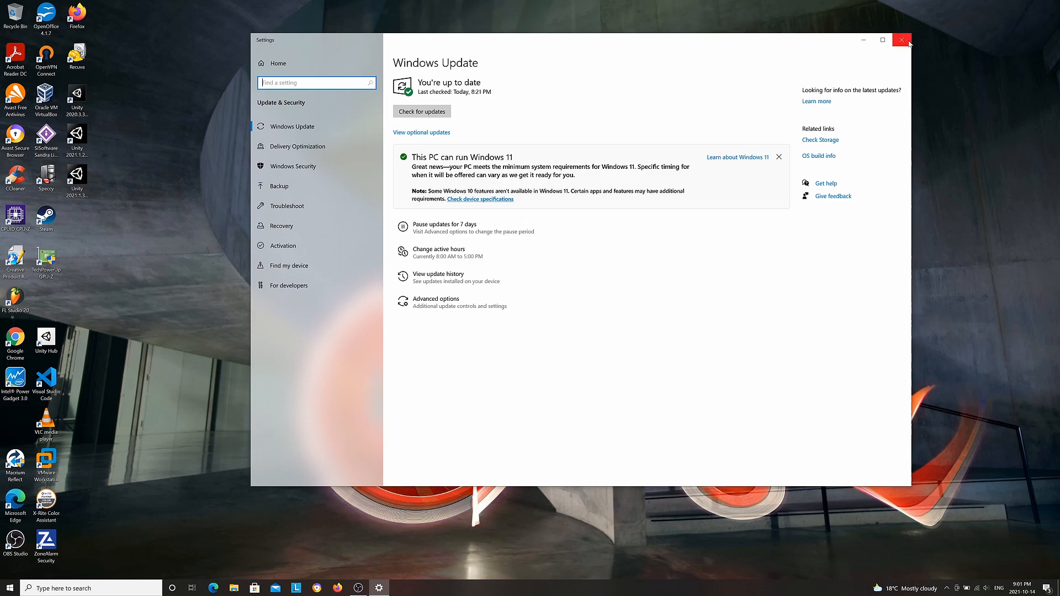
# Close Settings and reach Microsoft's Download Windows 11 page via a 'download windows 11' search.
pyautogui.click(899, 40)
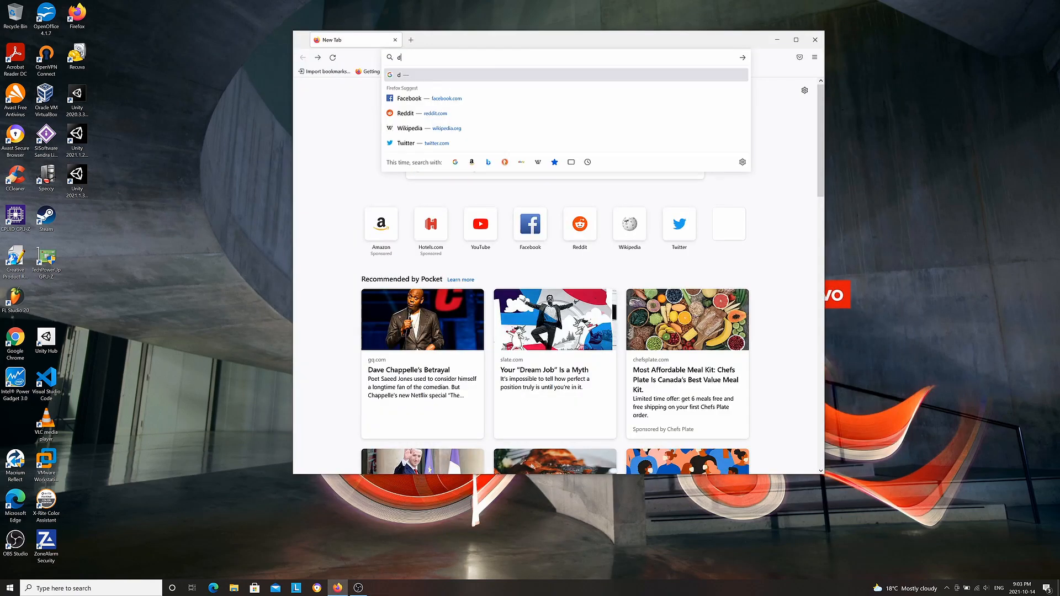
pyautogui.write('ownload windos')
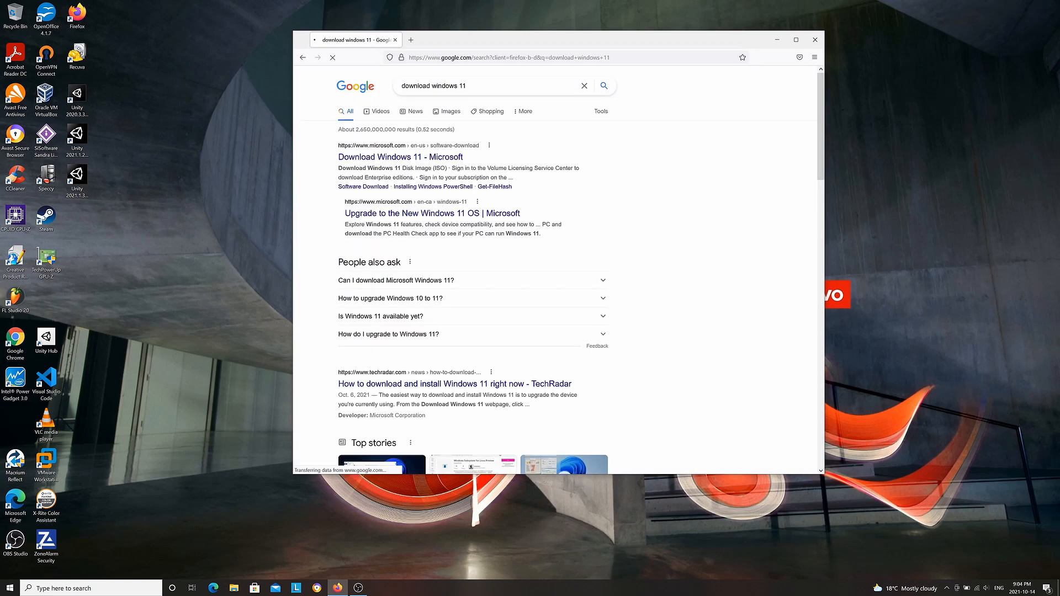
pyautogui.click(400, 157)
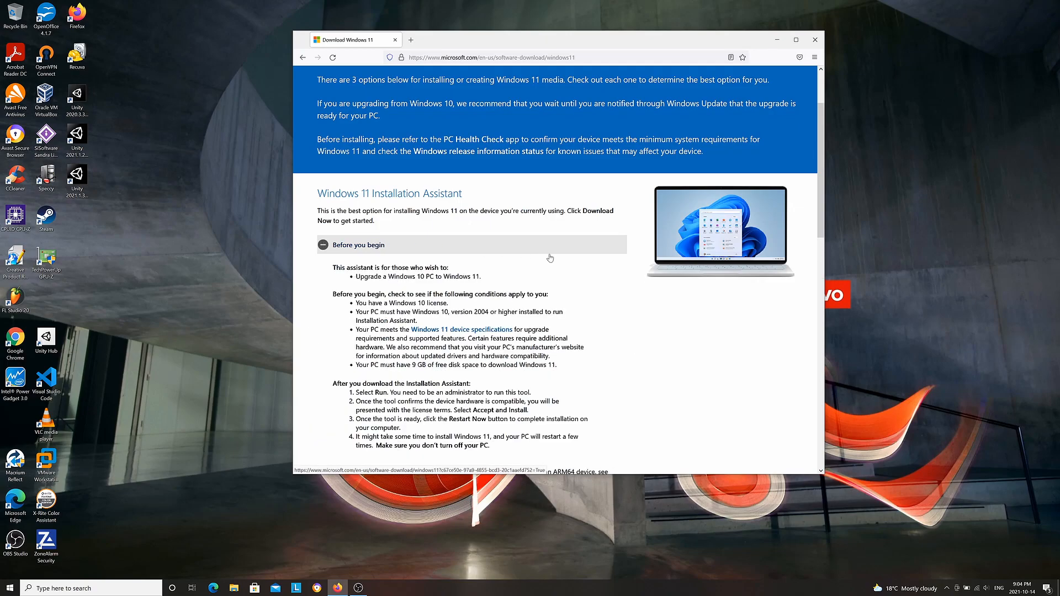
# Download the Windows 11 Installation Assistant and save the file.
pyautogui.scroll(-3)
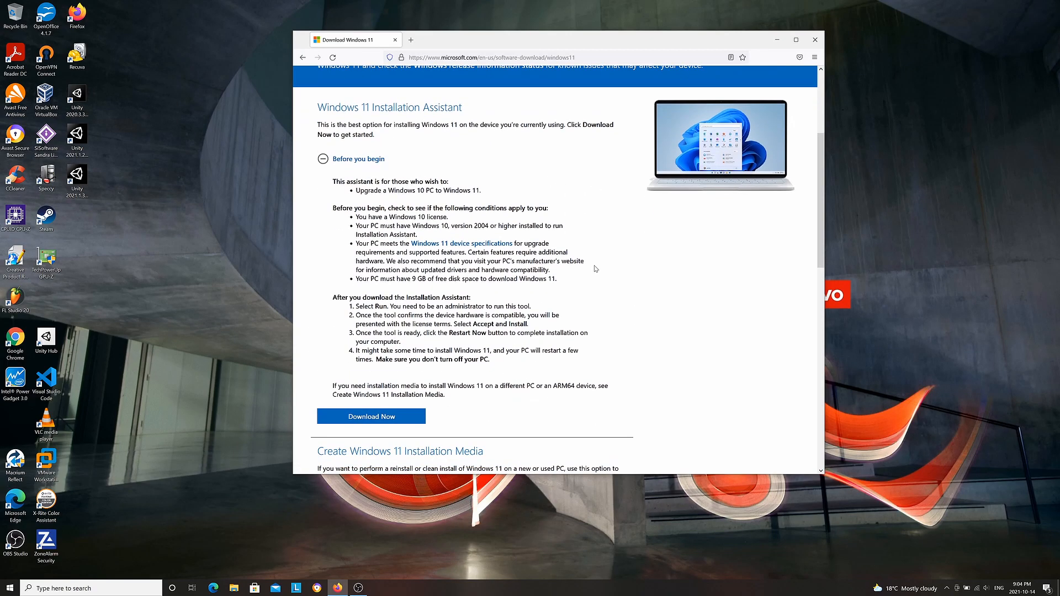
pyautogui.moveTo(415, 374)
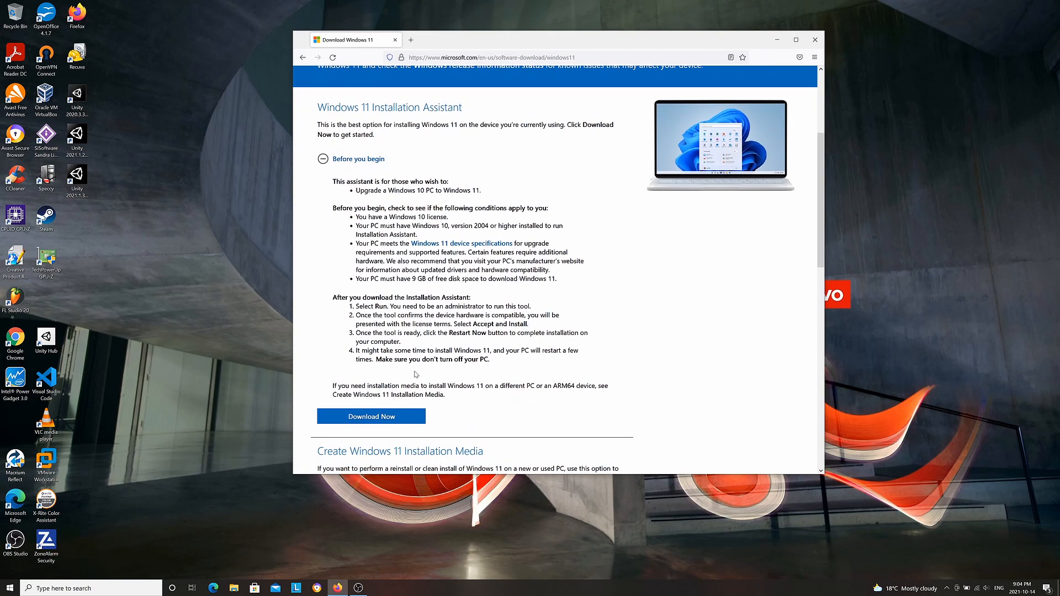
pyautogui.click(371, 416)
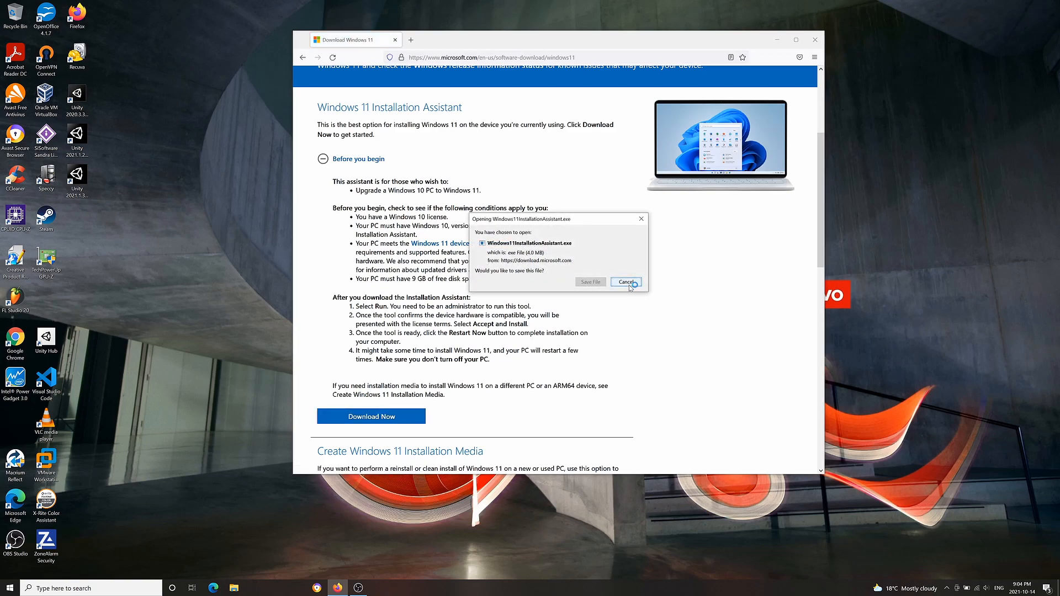
pyautogui.click(625, 282)
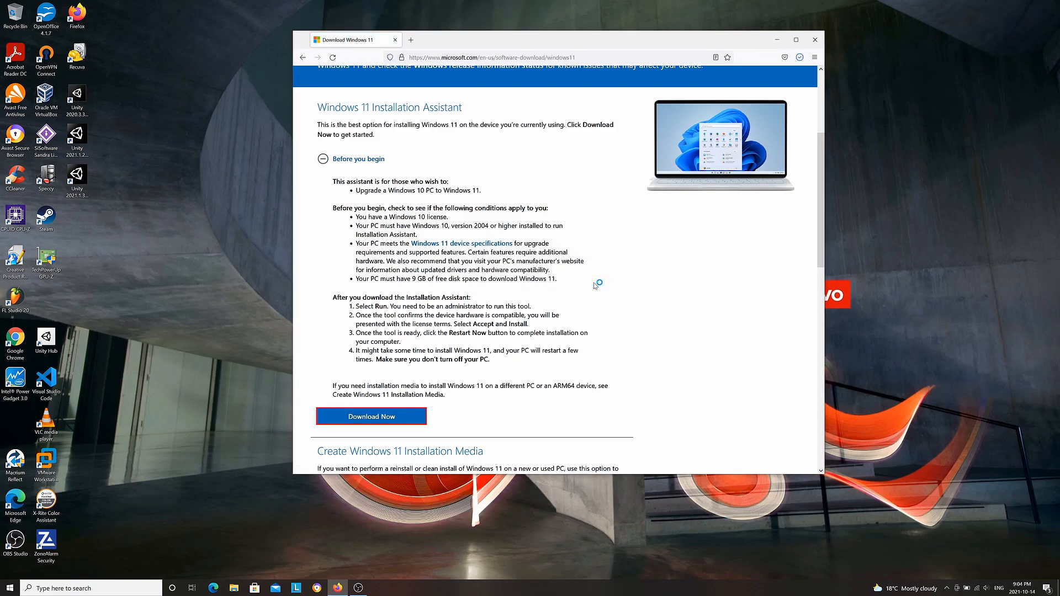
# Launch Windows11InstallationAssistant from Downloads and accept the license to begin downloading.
pyautogui.click(370, 416)
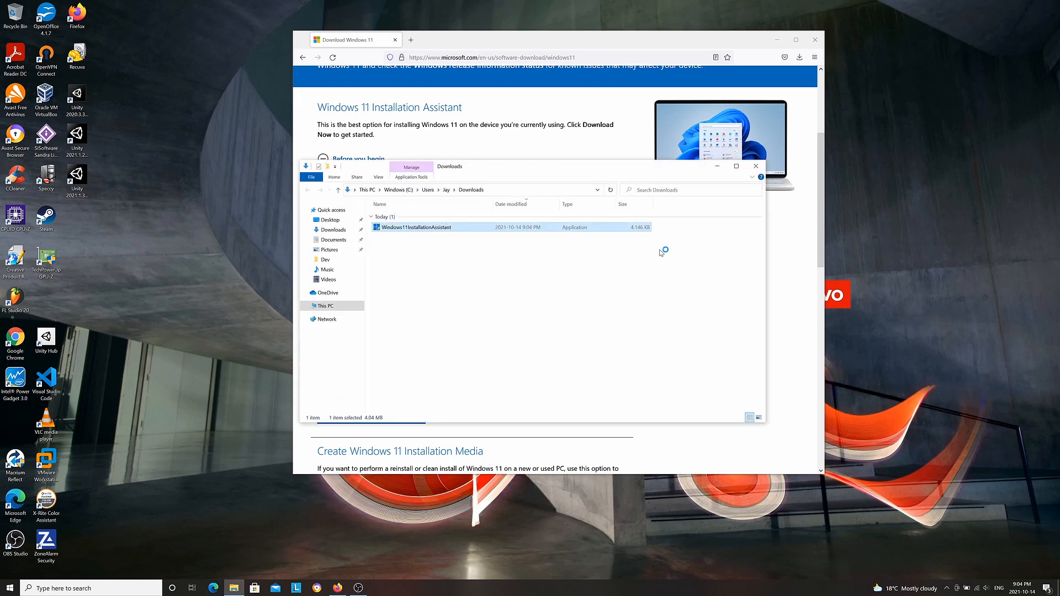
pyautogui.doubleClick(416, 227)
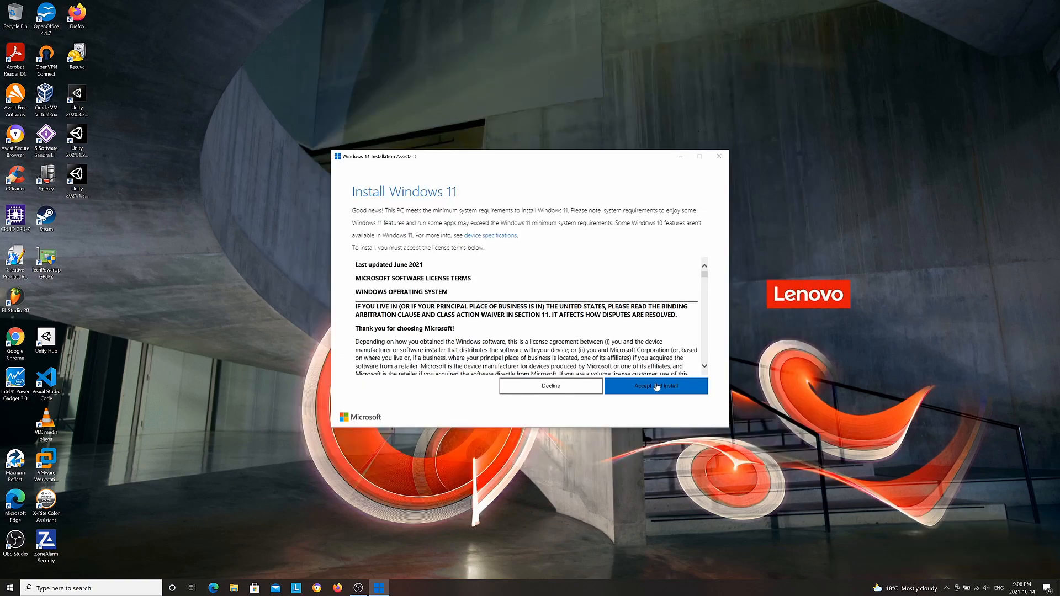
pyautogui.click(656, 386)
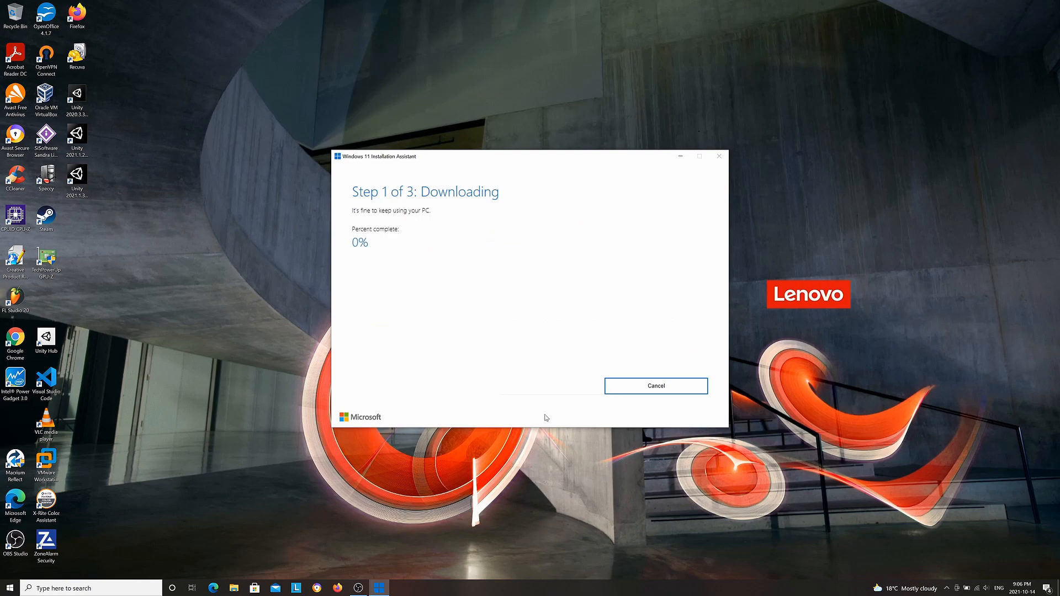
pyautogui.moveTo(538, 419)
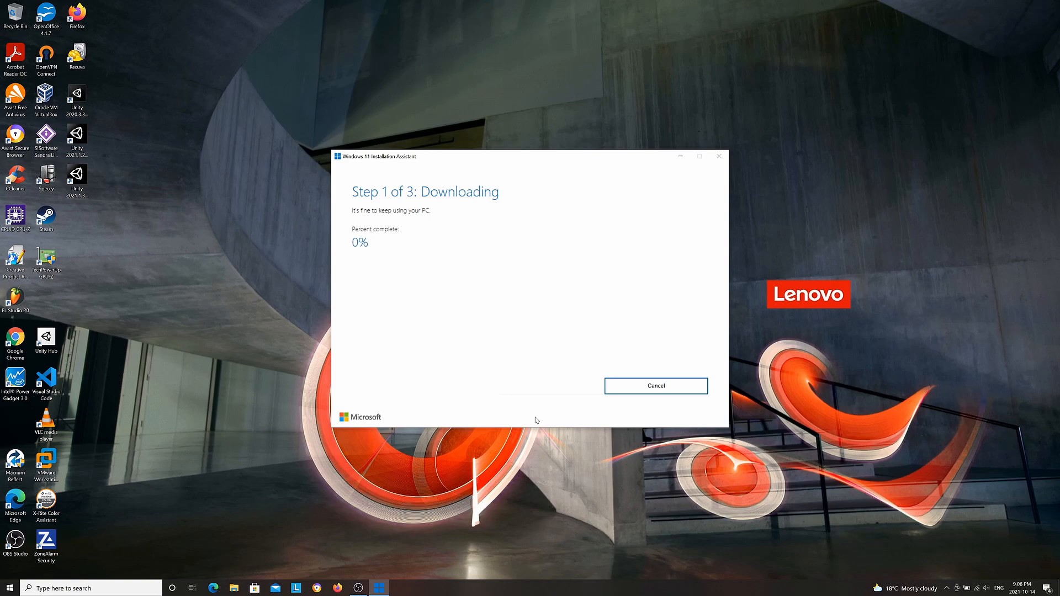
pyautogui.moveTo(448, 482)
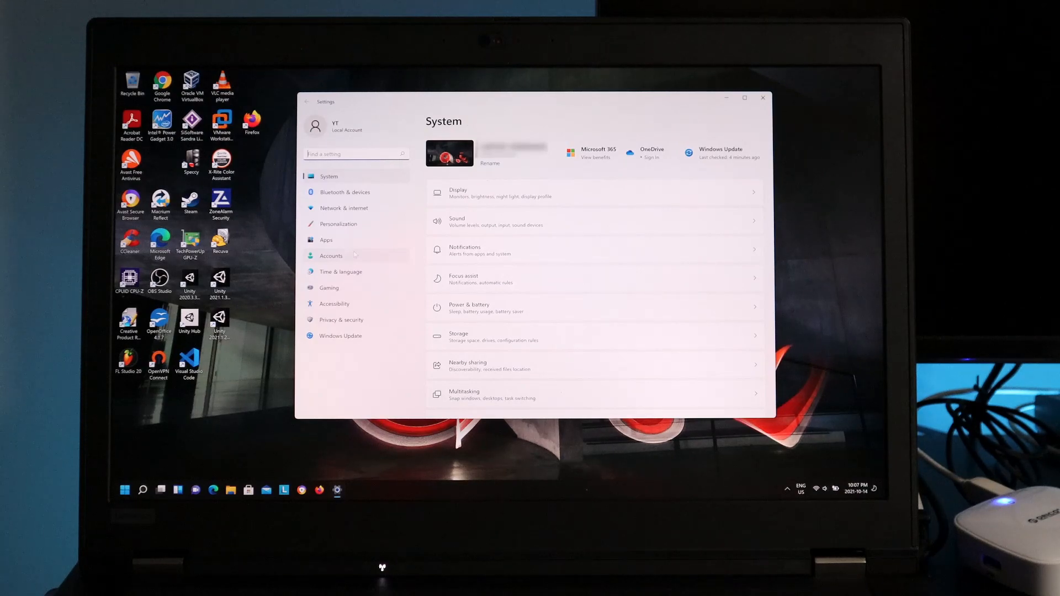
# Finish reviewing System settings, close Settings and show the Windows 11 Start menu.
pyautogui.scroll(-3)
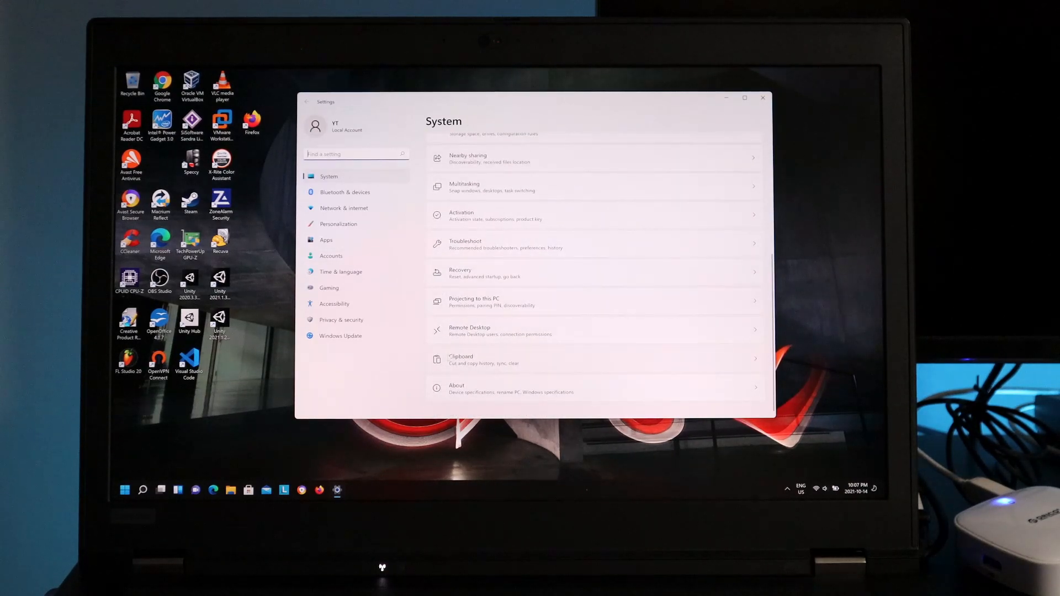
pyautogui.click(456, 388)
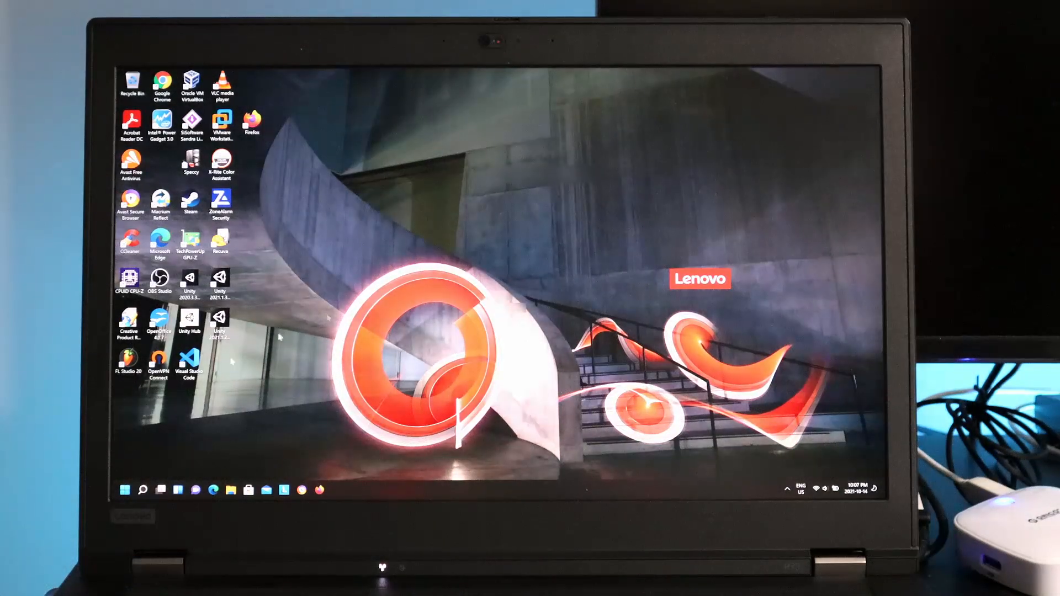
pyautogui.click(129, 490)
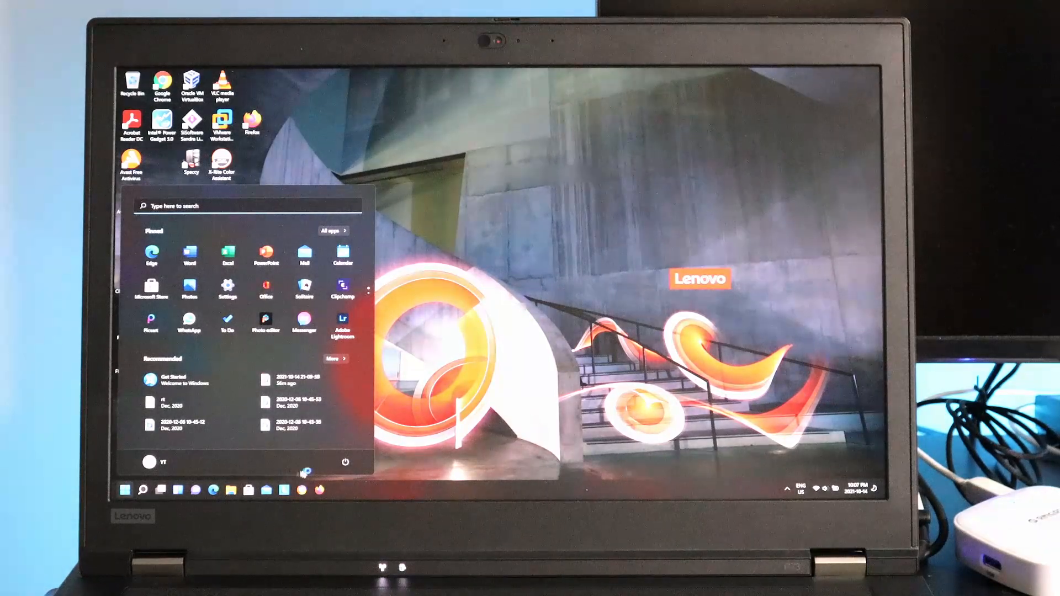